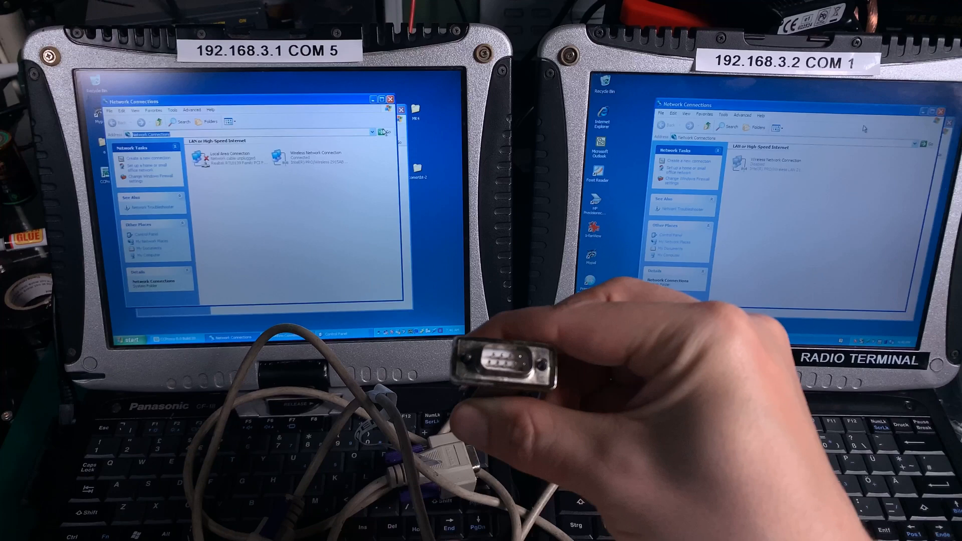
mouse_move(522, 399)
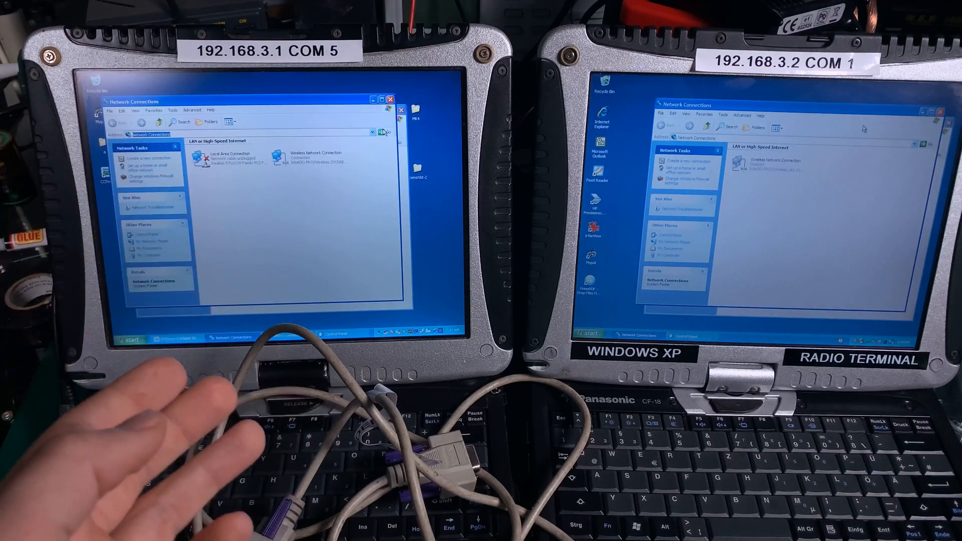
mouse_move(93, 478)
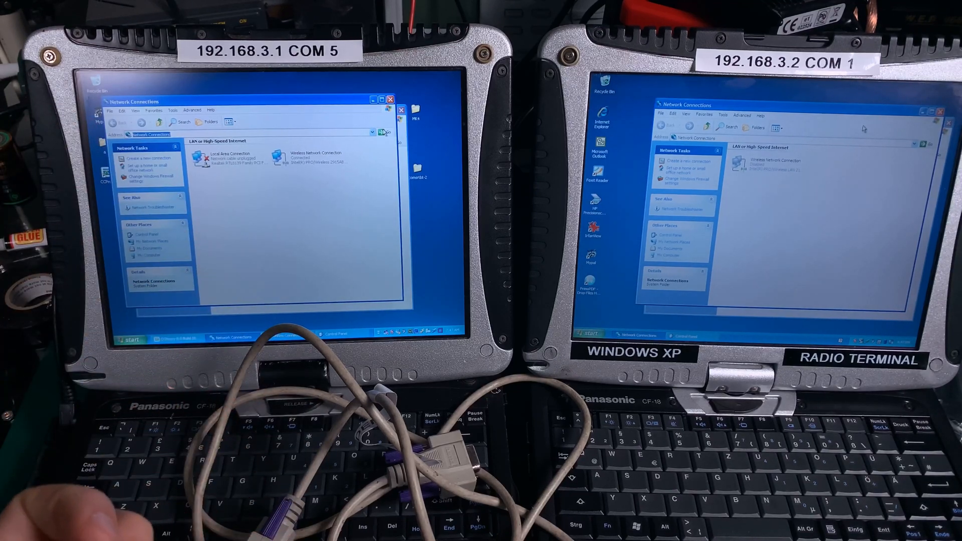